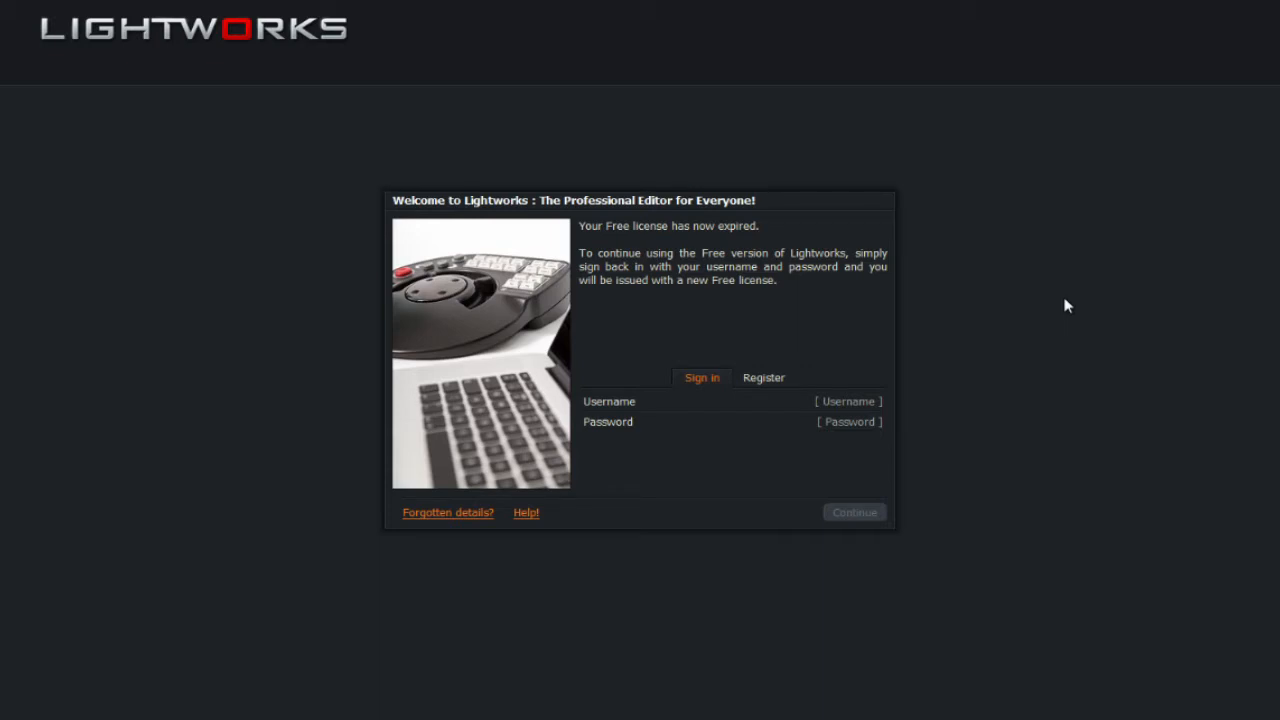
pyautogui.moveTo(562, 195)
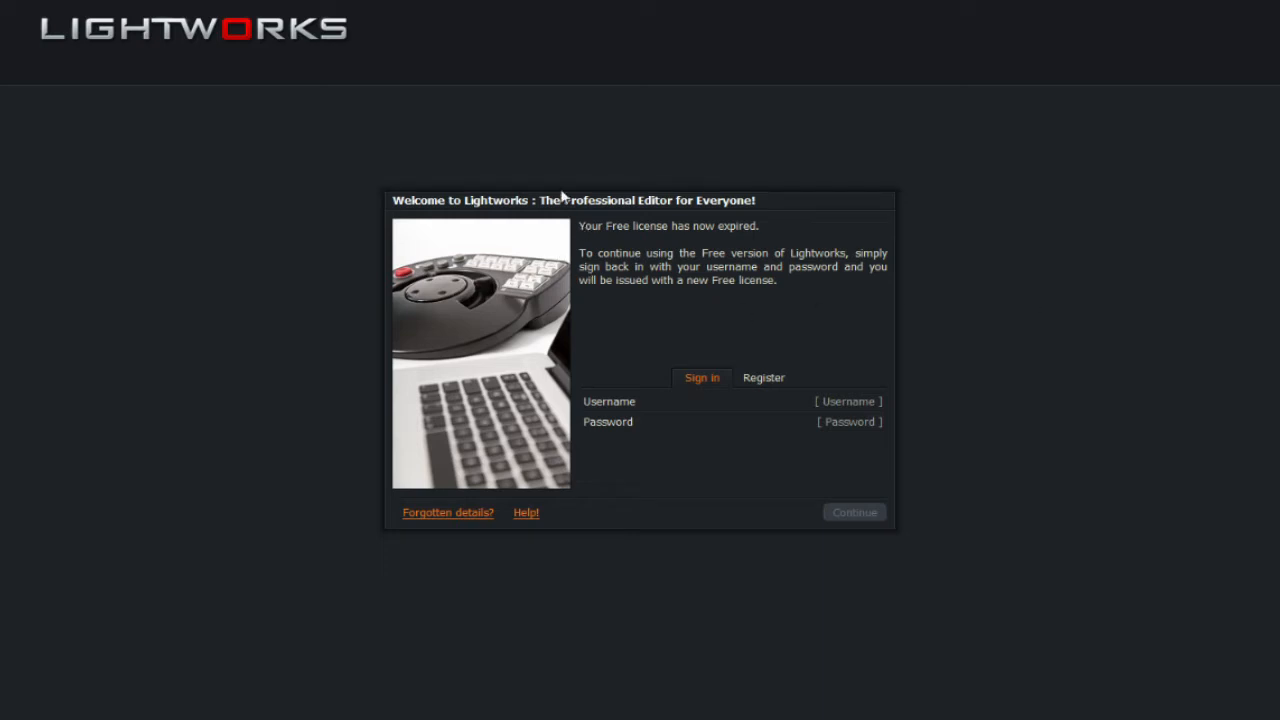
pyautogui.moveTo(620, 232)
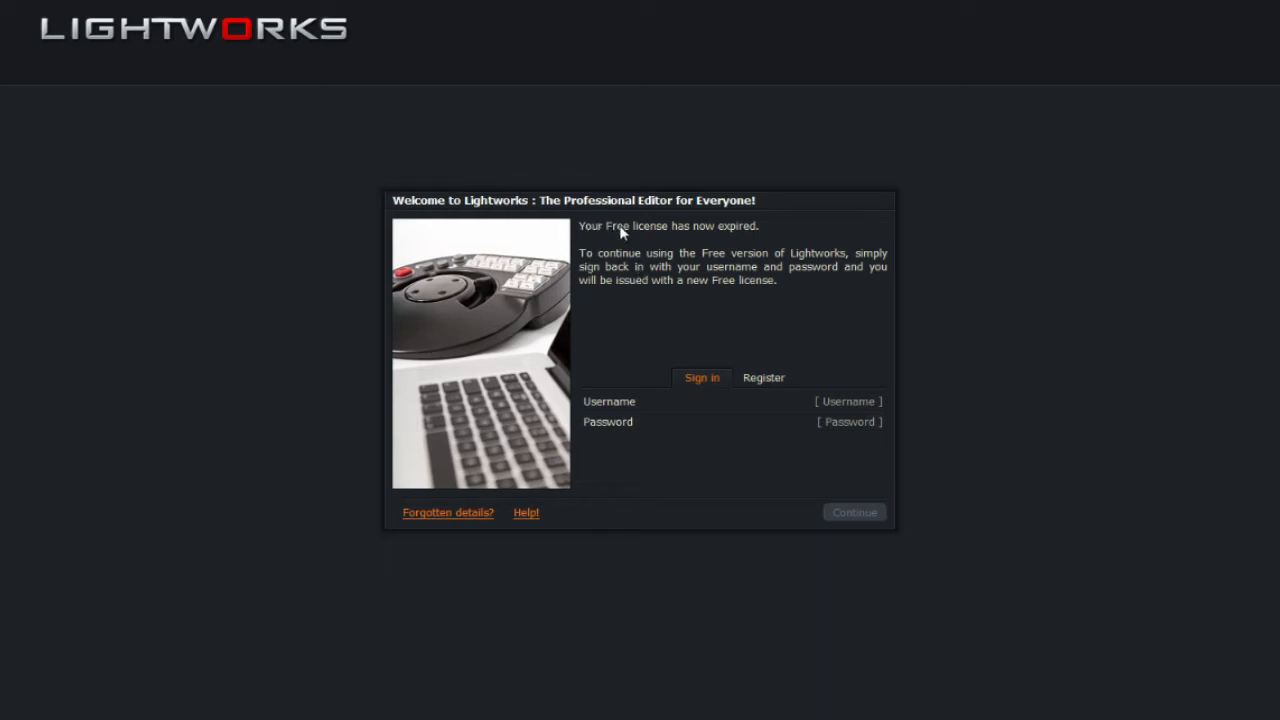
pyautogui.moveTo(783, 243)
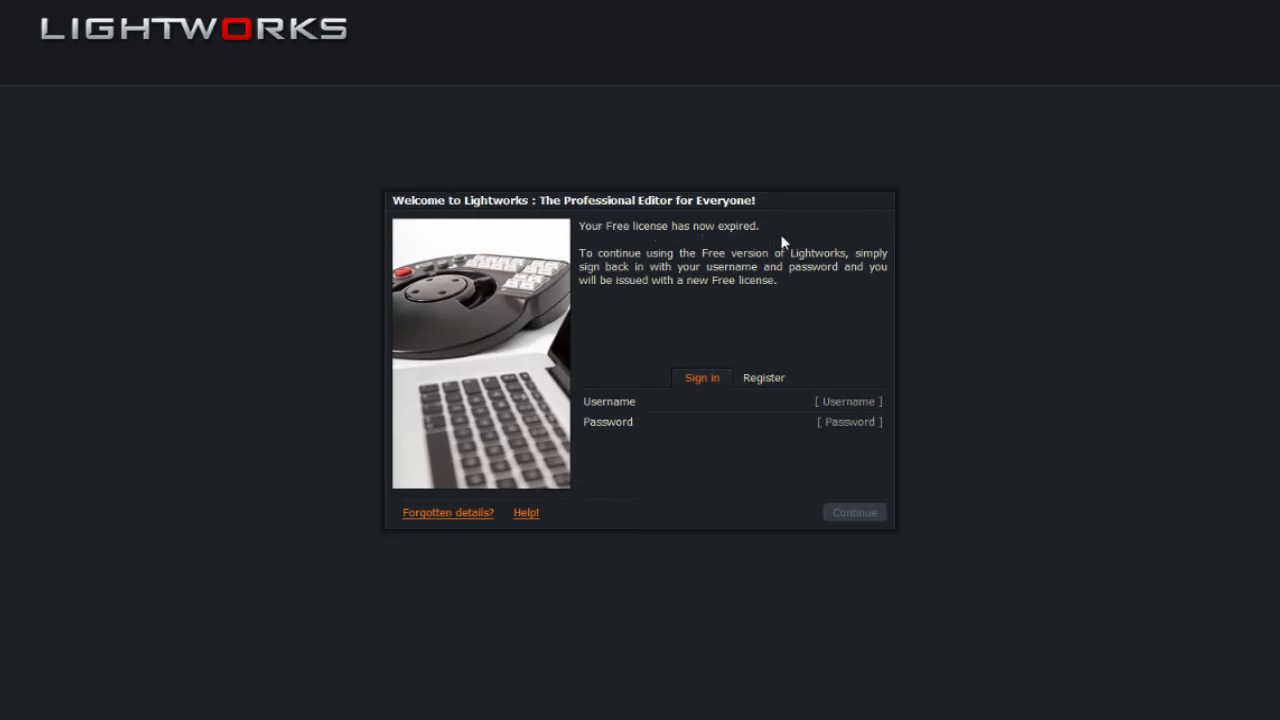
pyautogui.moveTo(937, 308)
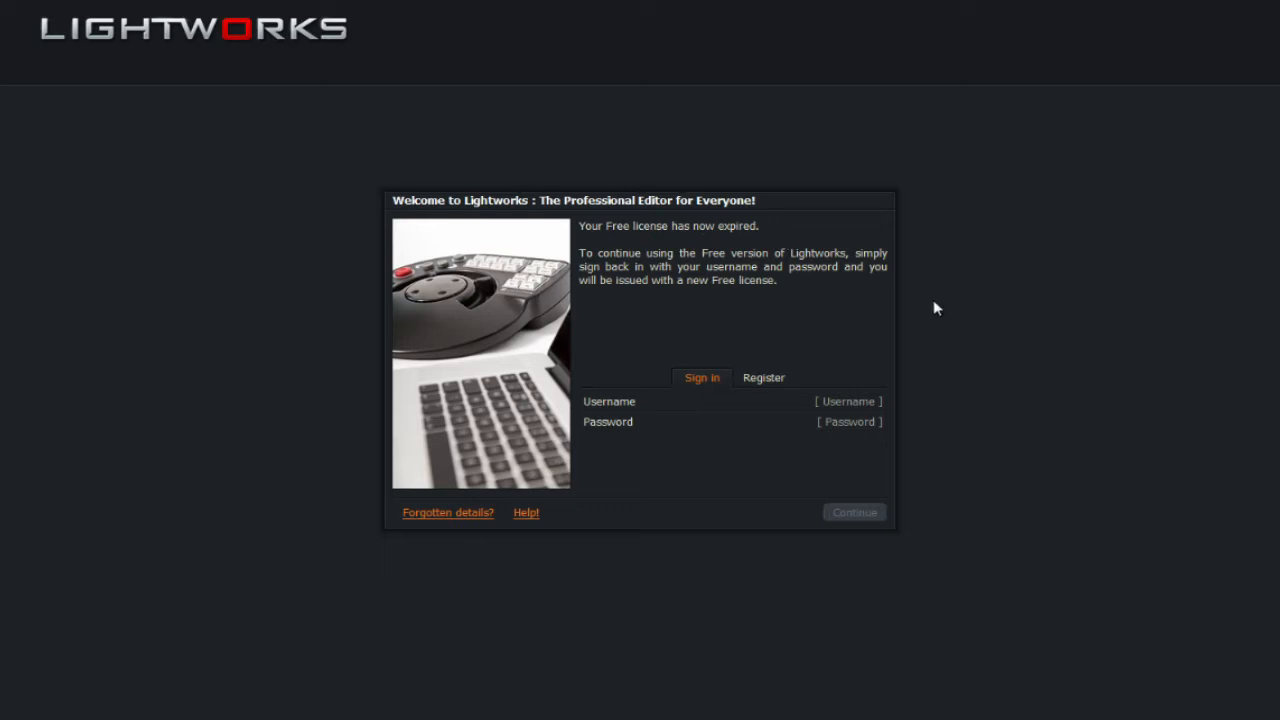
pyautogui.moveTo(580, 417)
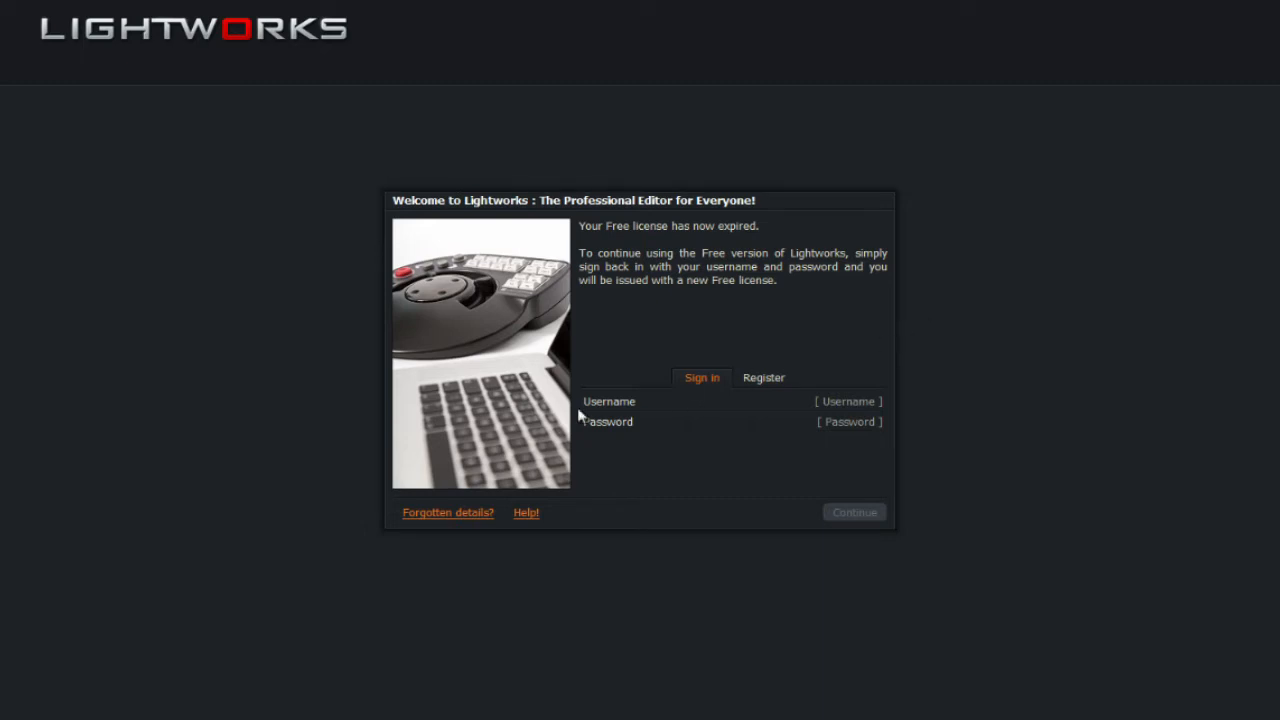
pyautogui.moveTo(935, 418)
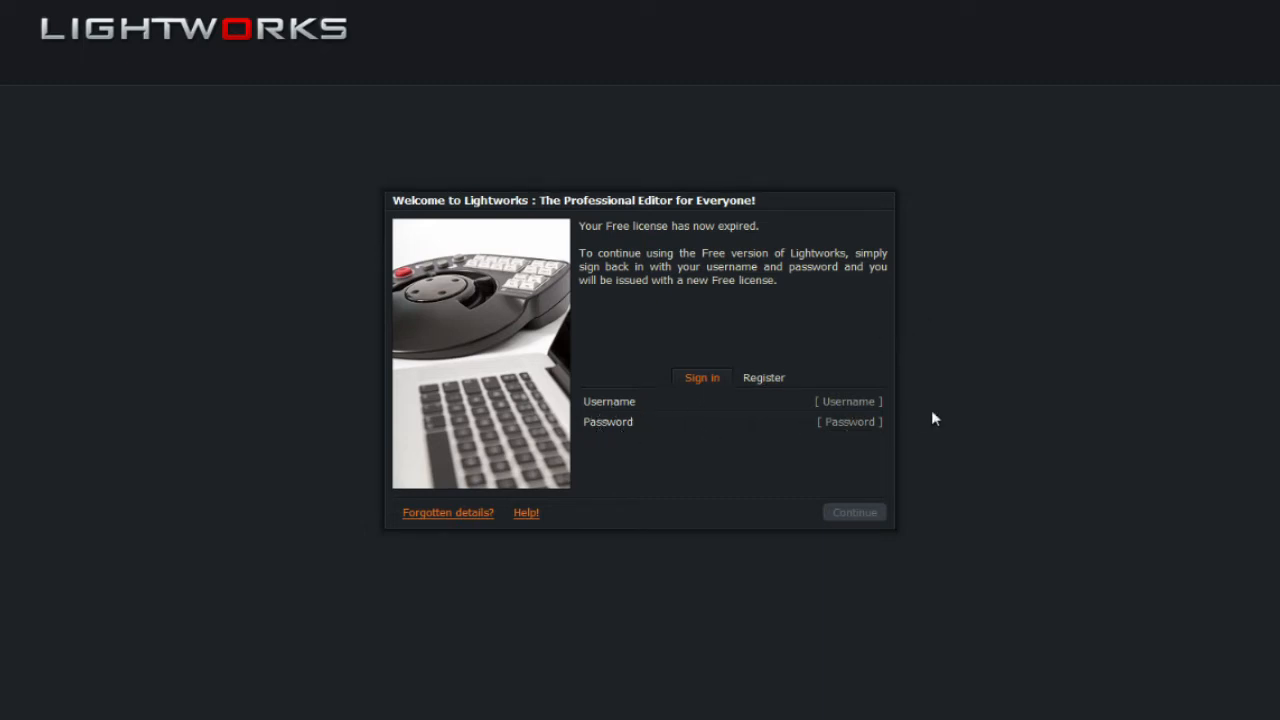
pyautogui.moveTo(806, 427)
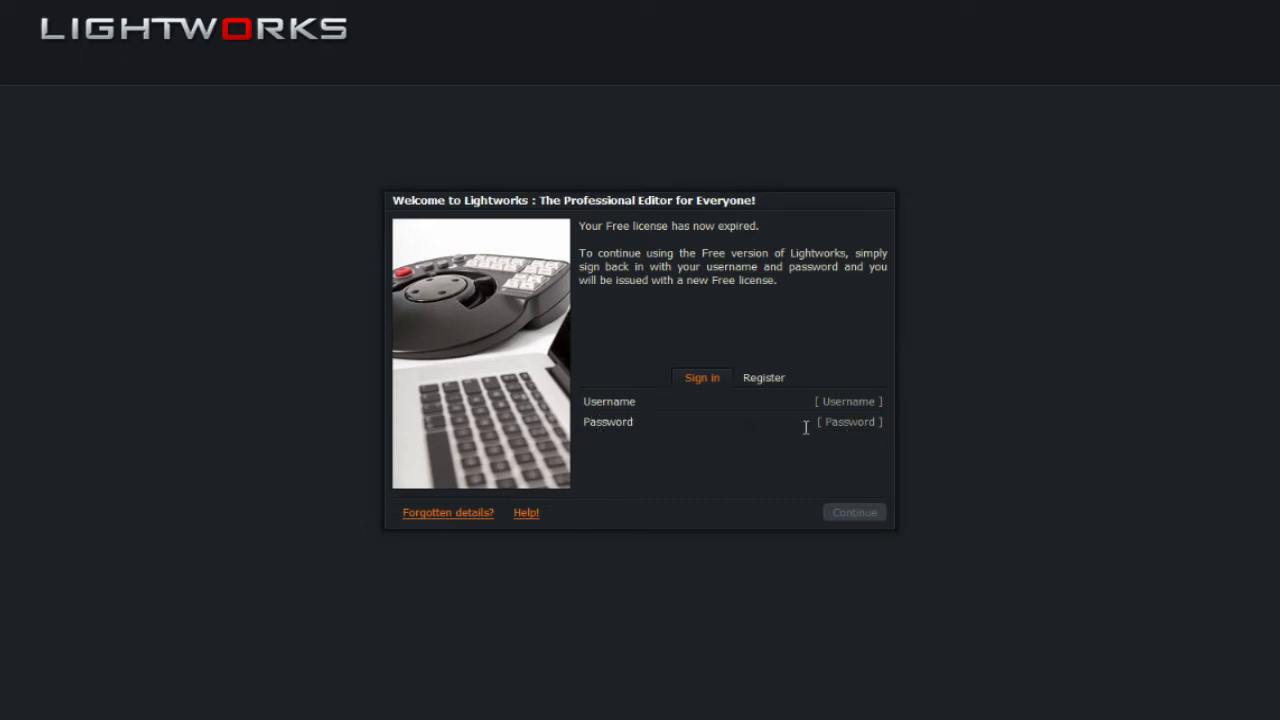
pyautogui.moveTo(934, 418)
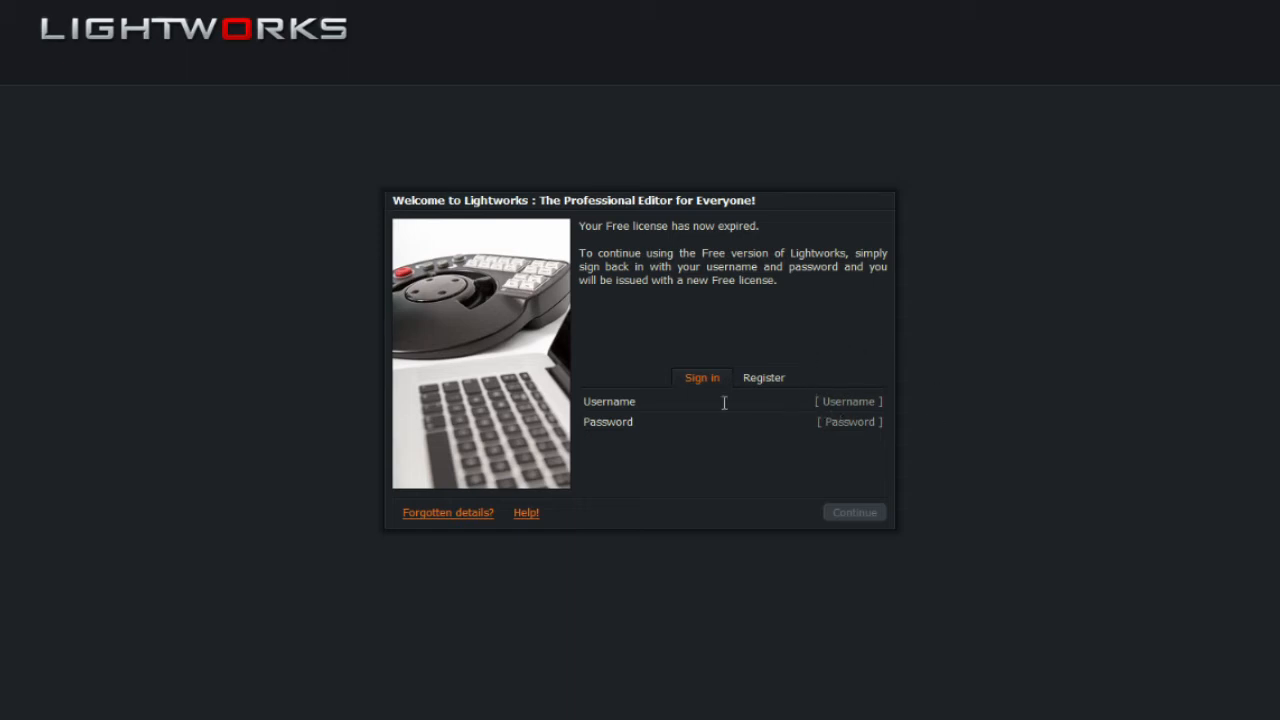
pyautogui.moveTo(631, 437)
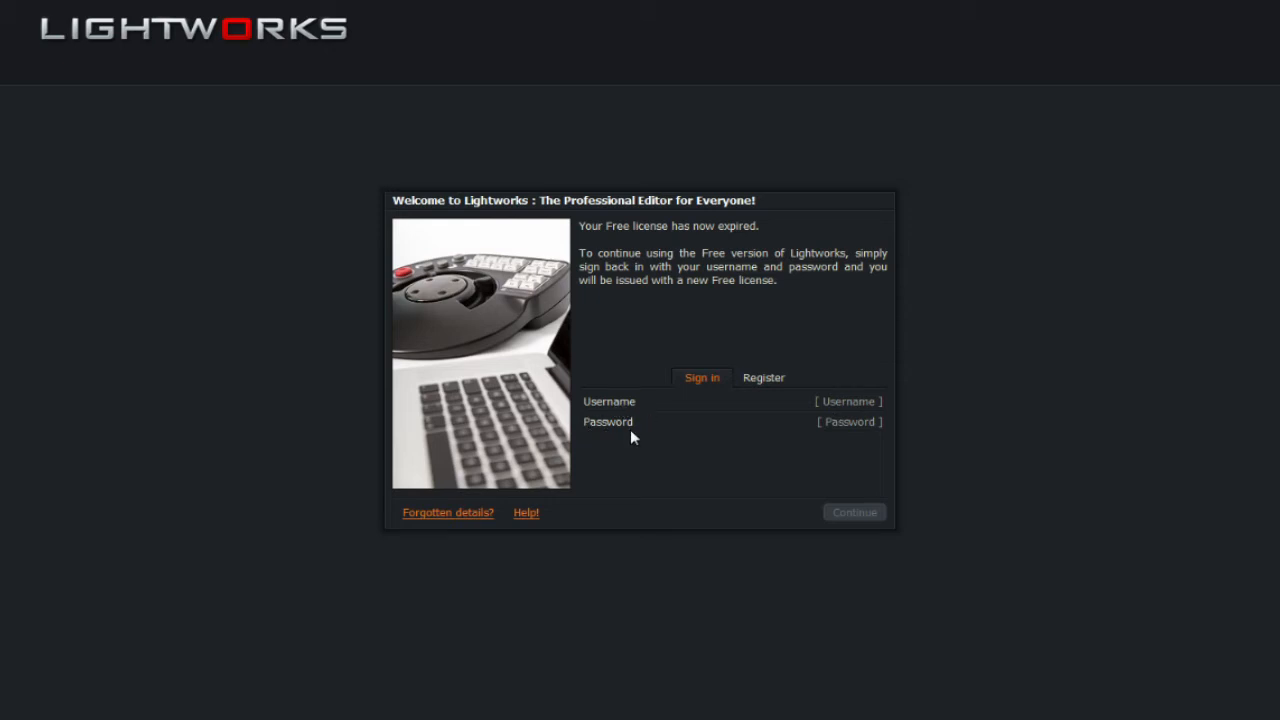
# - Glance at the Register form, then return to the Sign in tab holding username and password
pyautogui.click(763, 377)
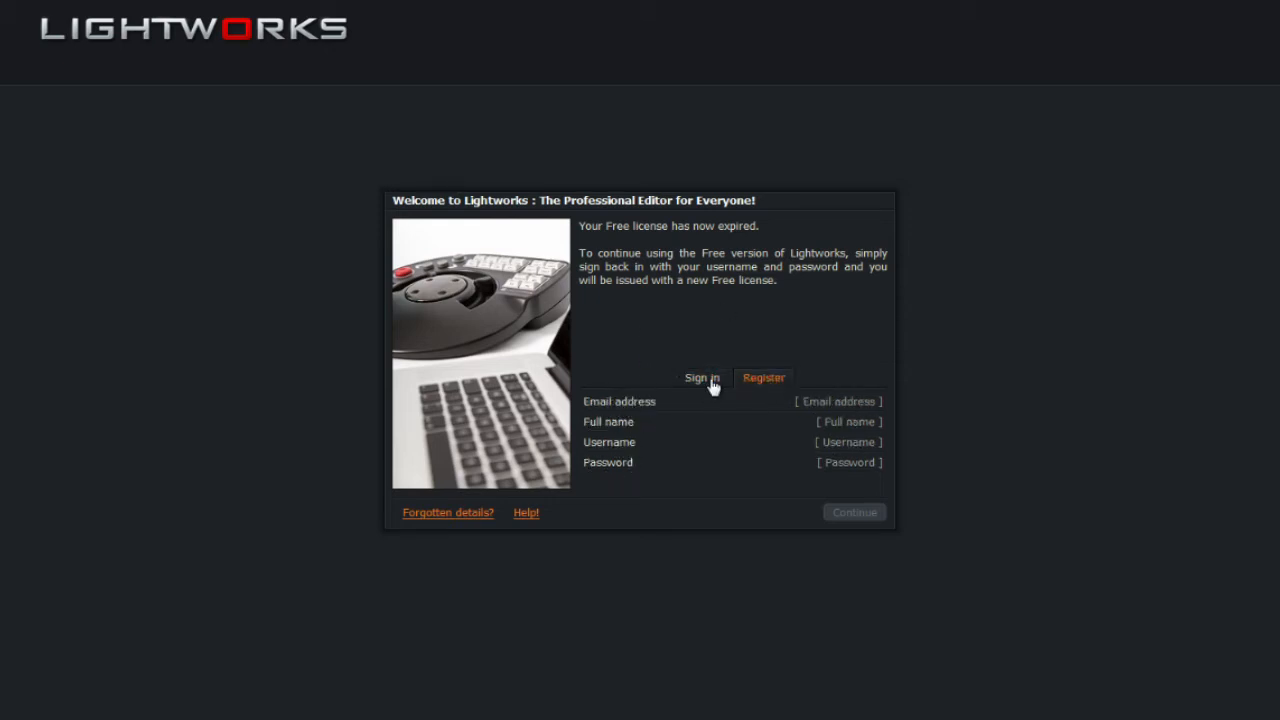
pyautogui.click(701, 377)
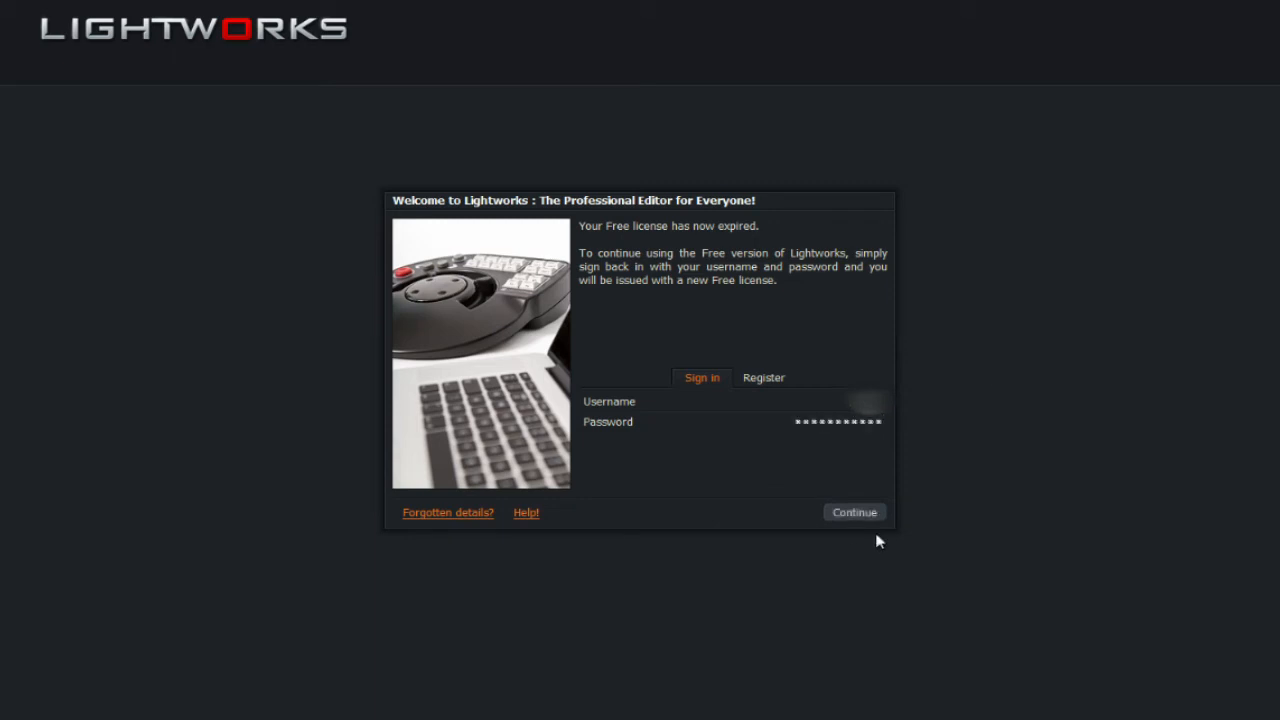
# - Submit the entered credentials to activate the Lightworks Free license
pyautogui.click(853, 512)
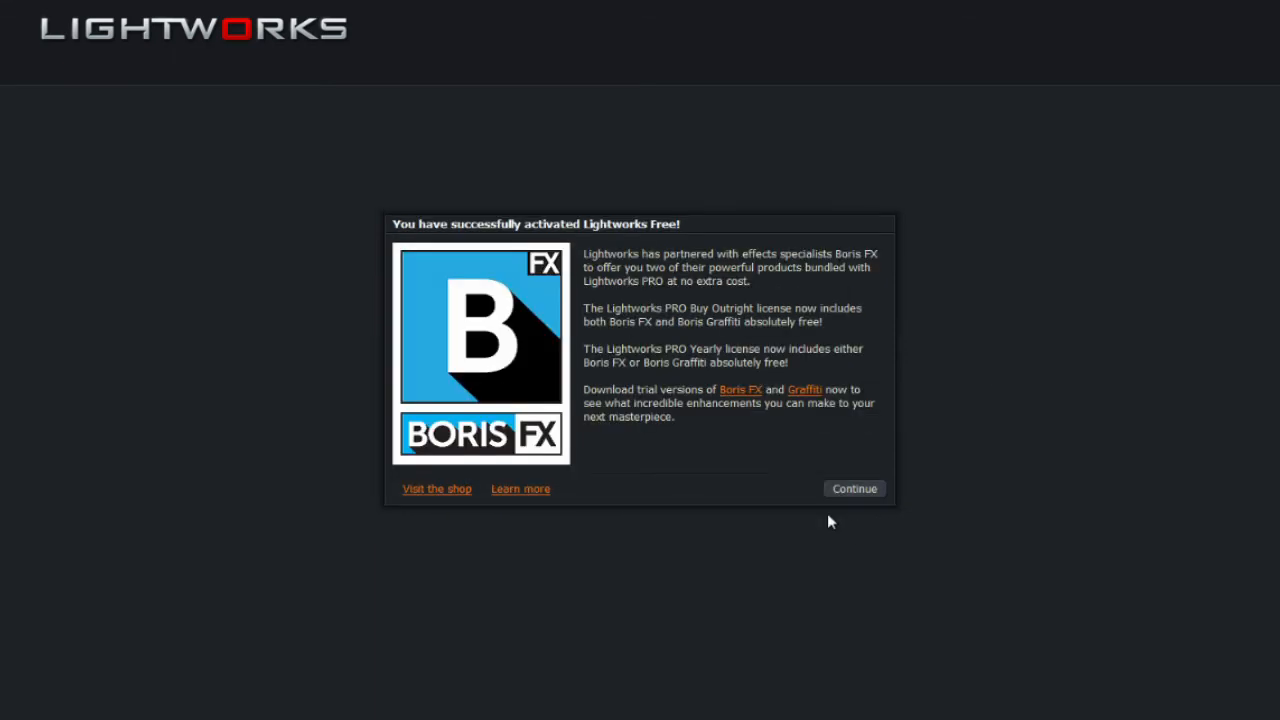
pyautogui.moveTo(389, 234)
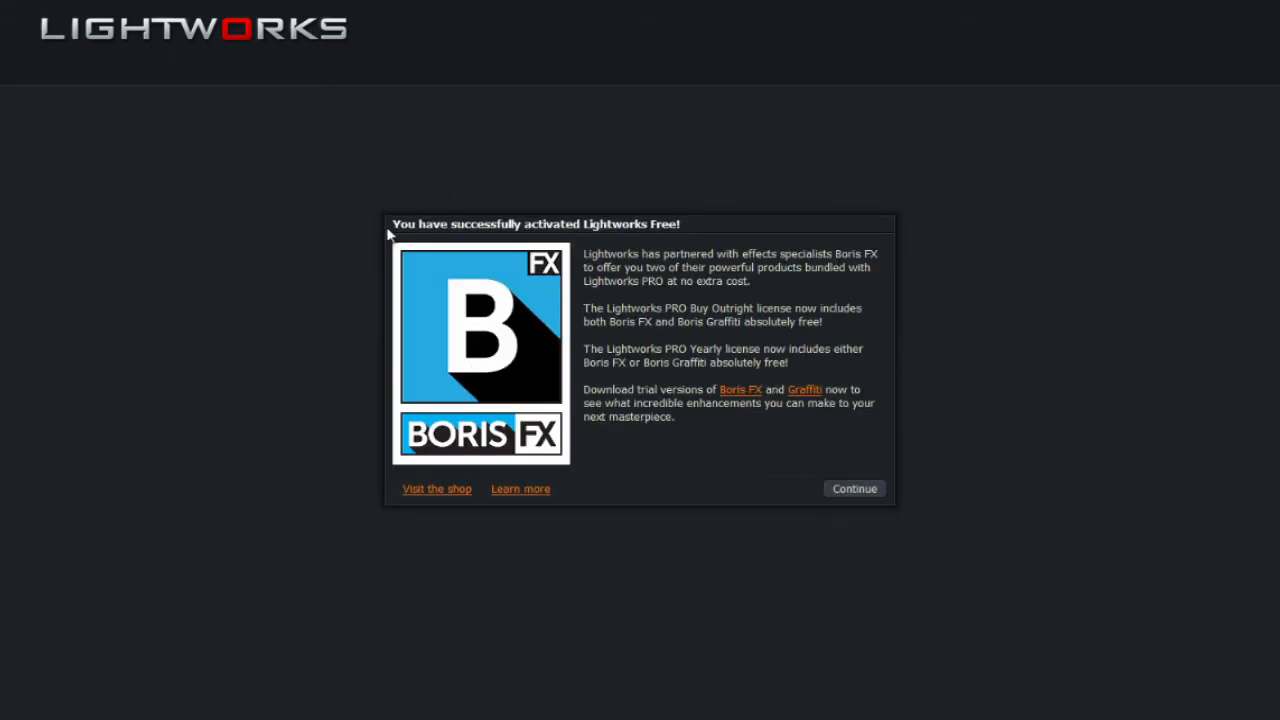
pyautogui.moveTo(515, 238)
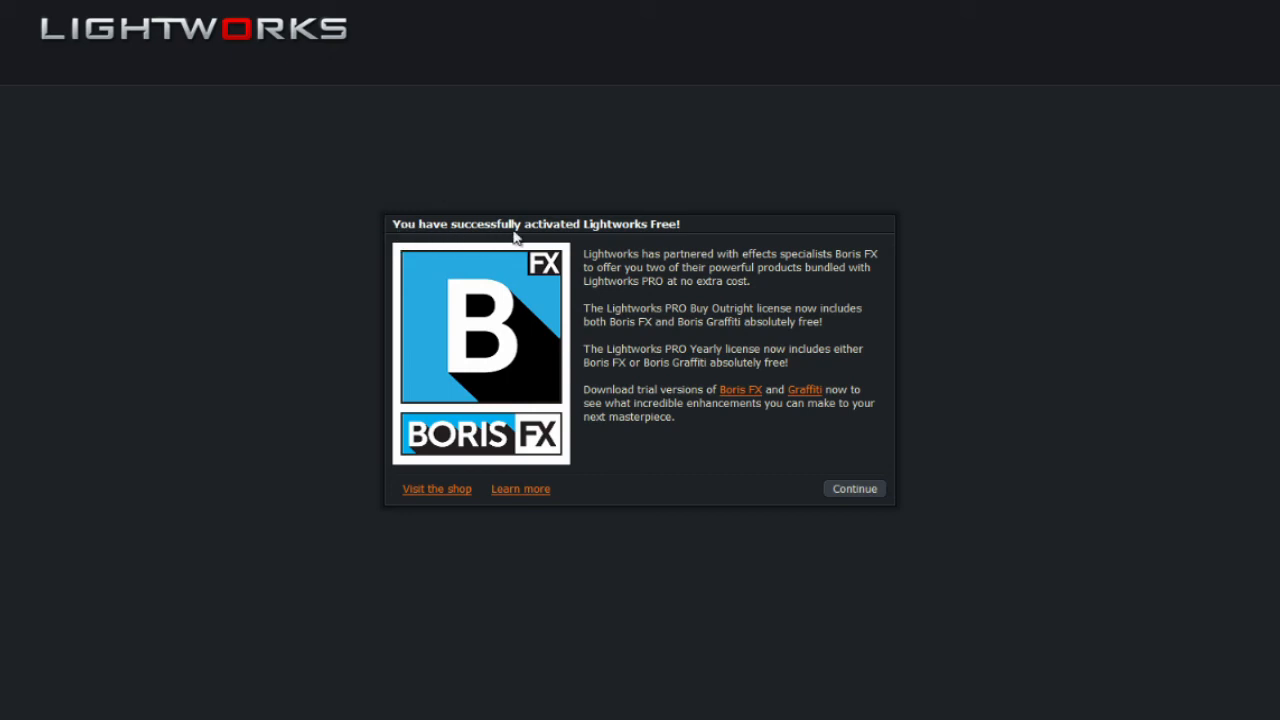
pyautogui.moveTo(663, 232)
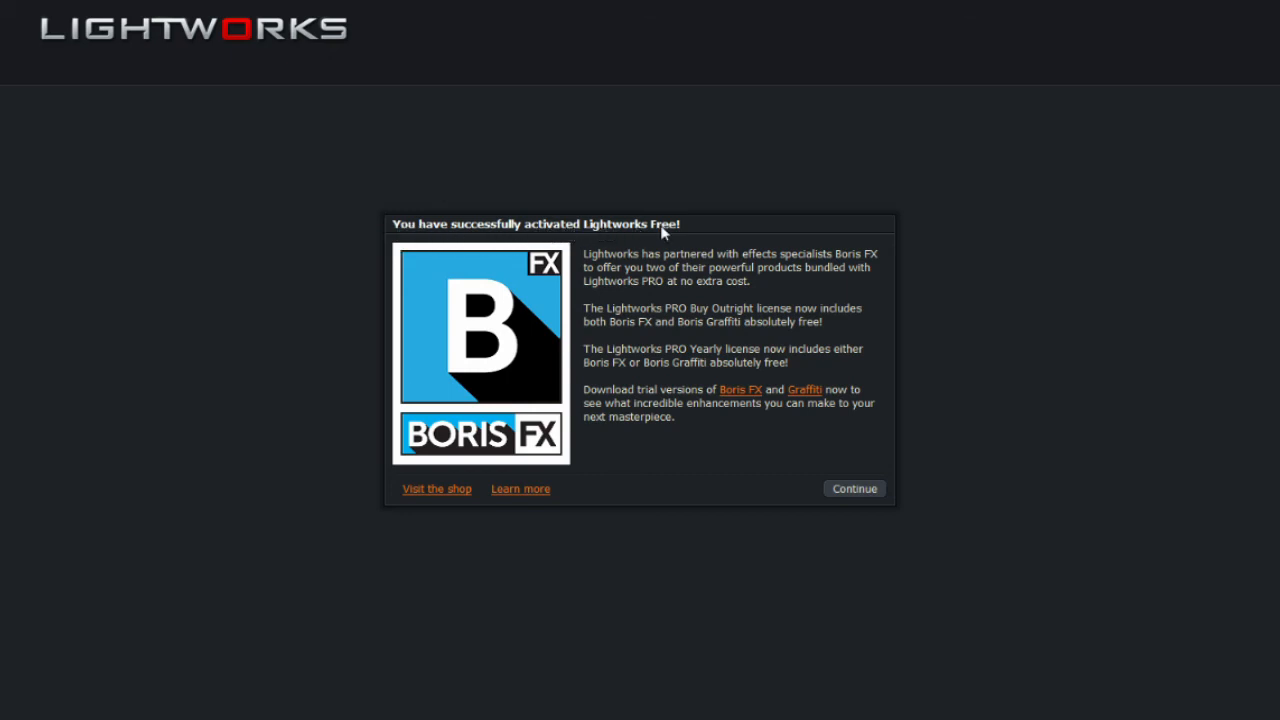
pyautogui.moveTo(996, 317)
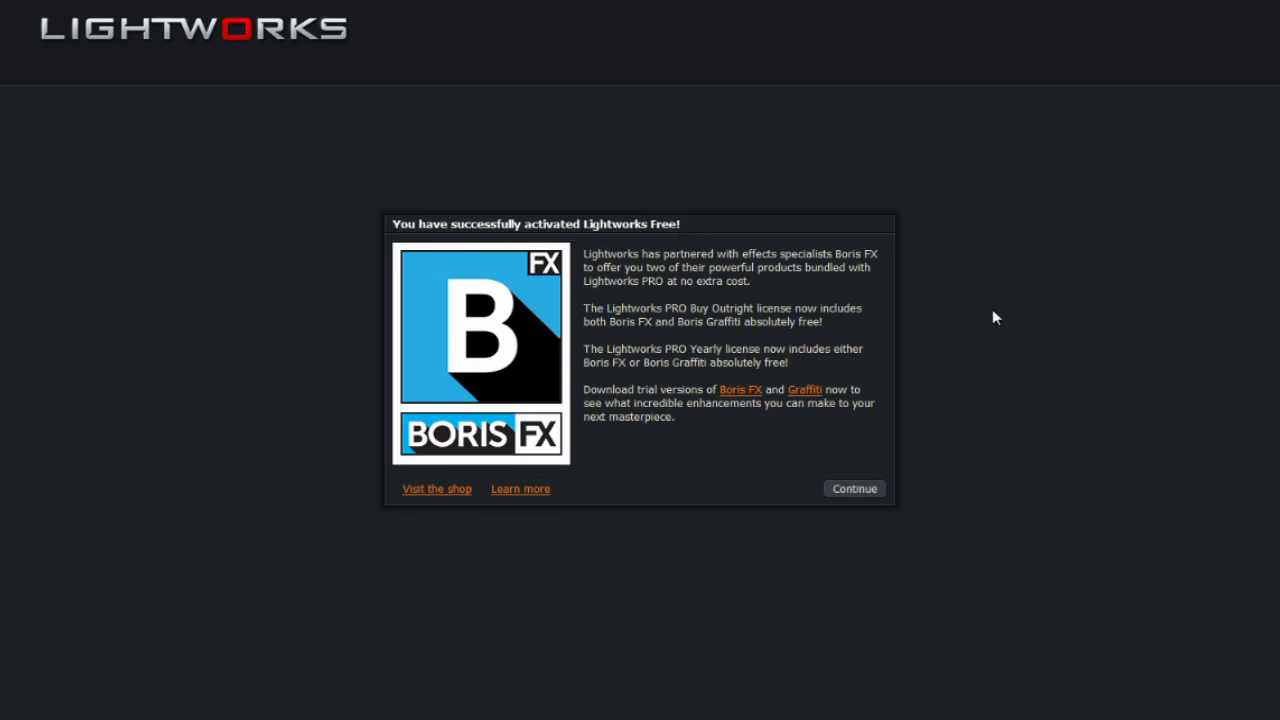
pyautogui.moveTo(1015, 373)
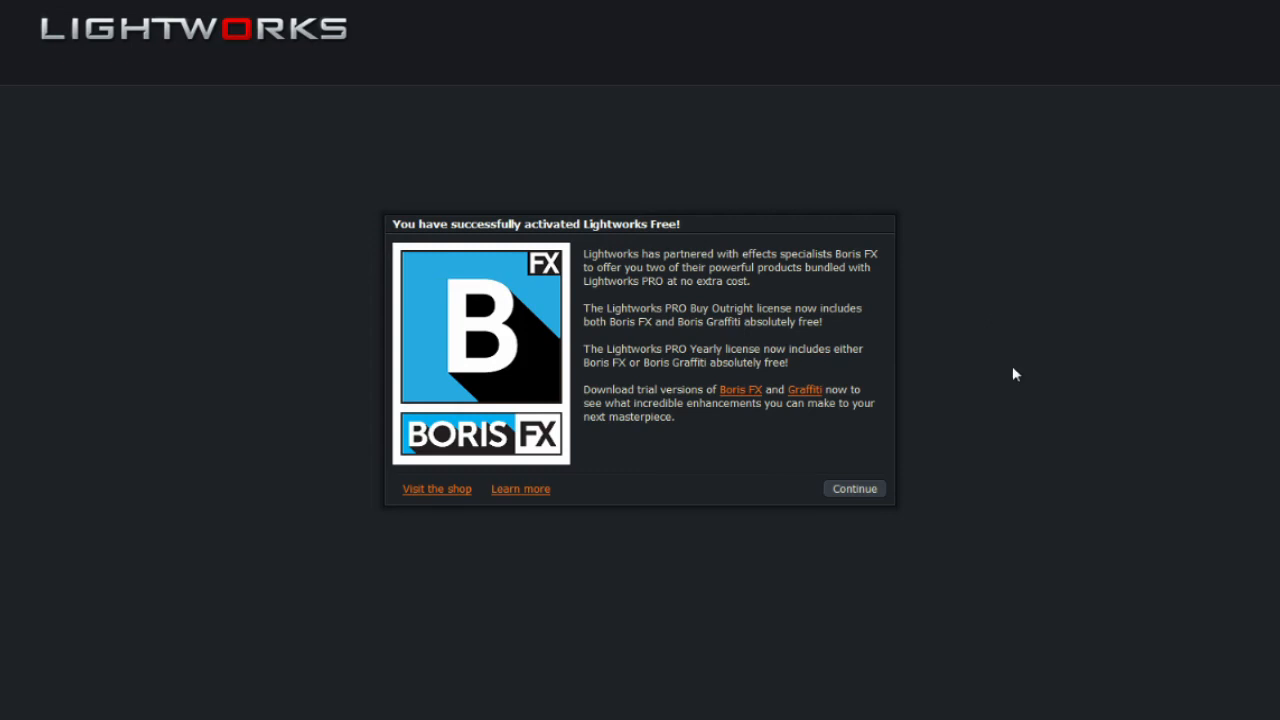